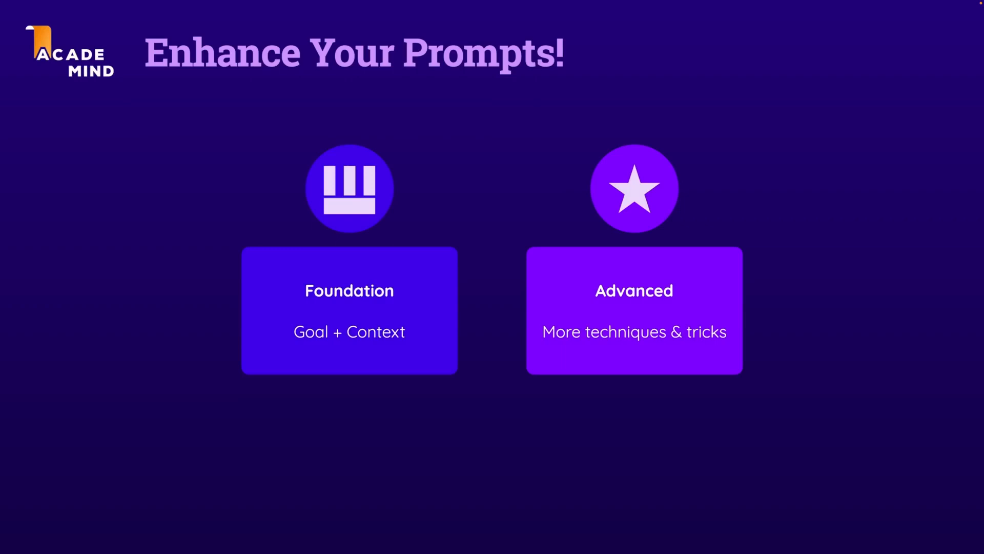
- Position the cursor in the drafted travel-blogger prompt about a short Champagne Beach snorkeling post
{"action": "key", "text": "Right"}
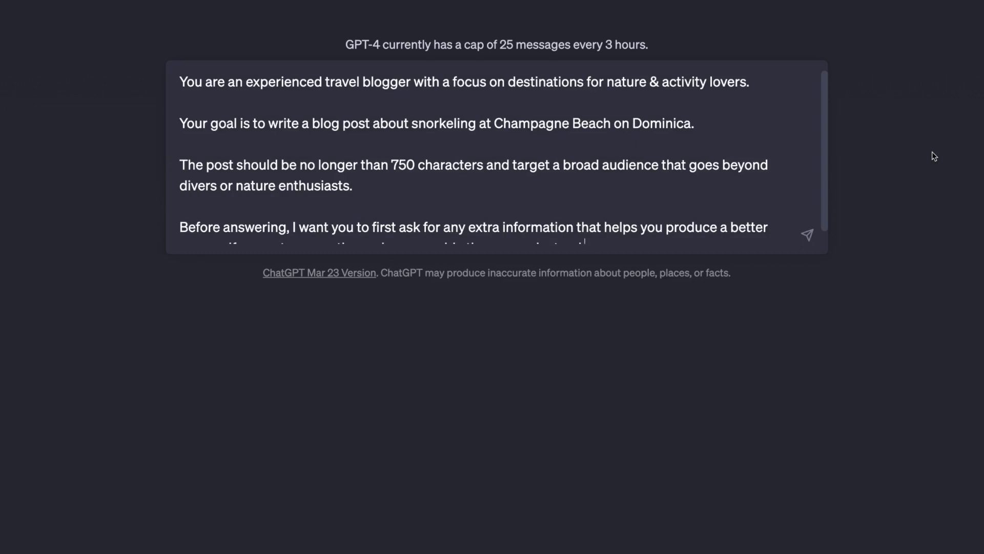
{"action": "mouse_move", "coordinate": [870, 175]}
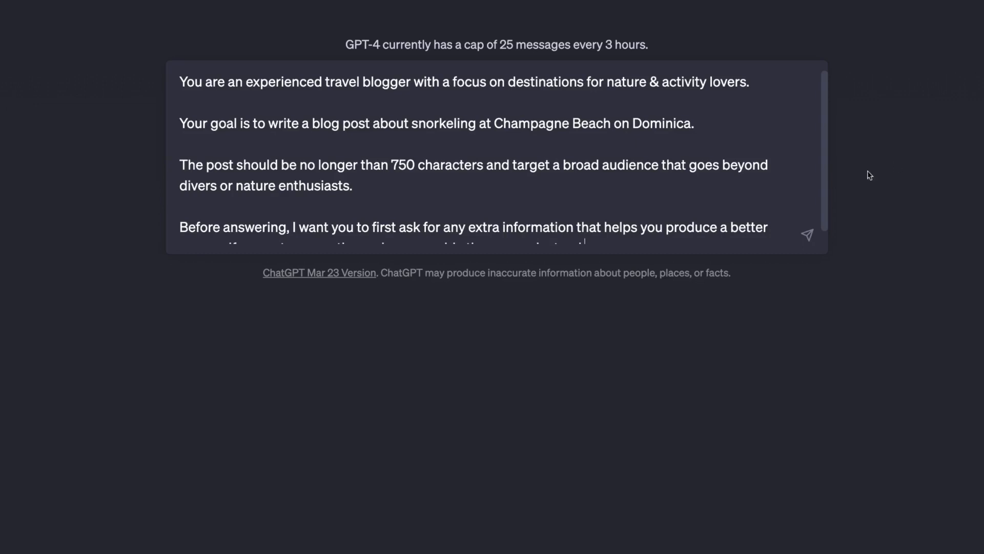
- Select the final 'Before answering…' ask-for-more-information paragraph at the end of the prompt
{"action": "scroll", "scroll_direction": "down", "scroll_amount": 3}
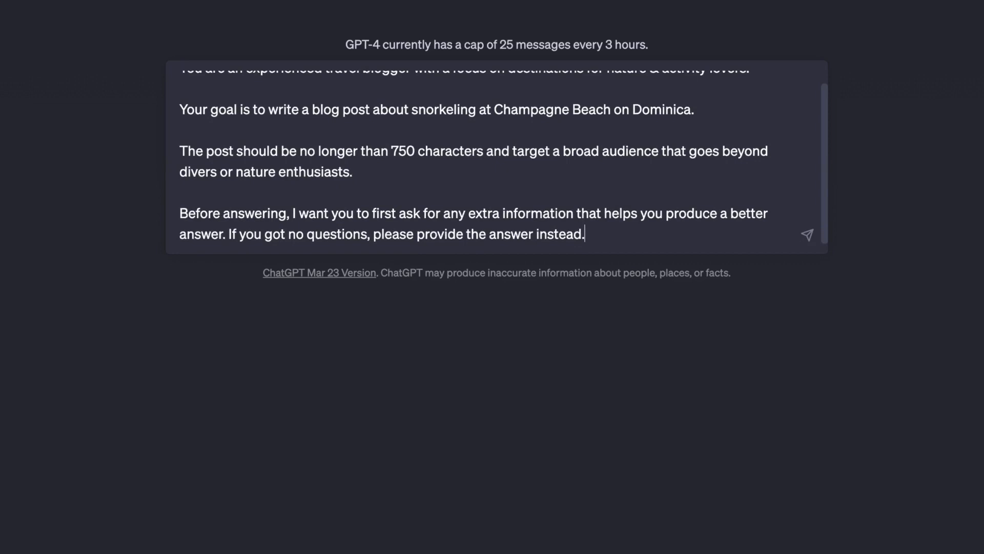
{"action": "left_click", "coordinate": [470, 223]}
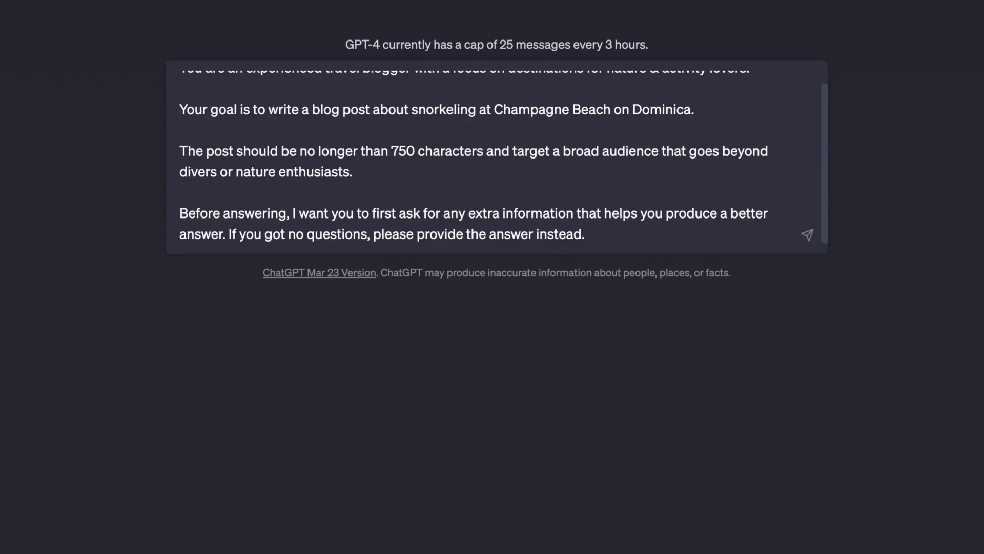
{"action": "mouse_move", "coordinate": [619, 256]}
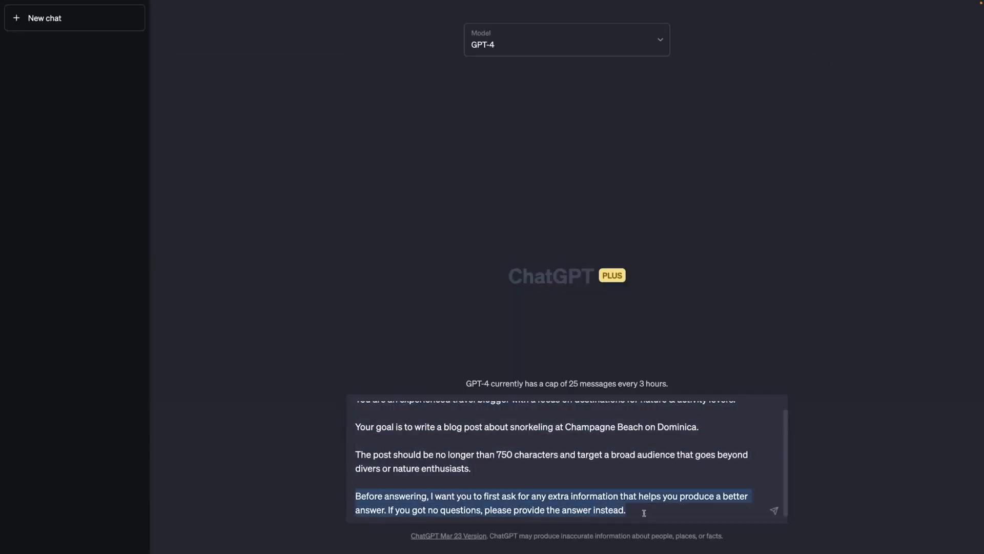
- Submit the three-paragraph prompt to GPT-4 without the ask-first paragraph
{"action": "scroll", "scroll_direction": "up", "scroll_amount": 3}
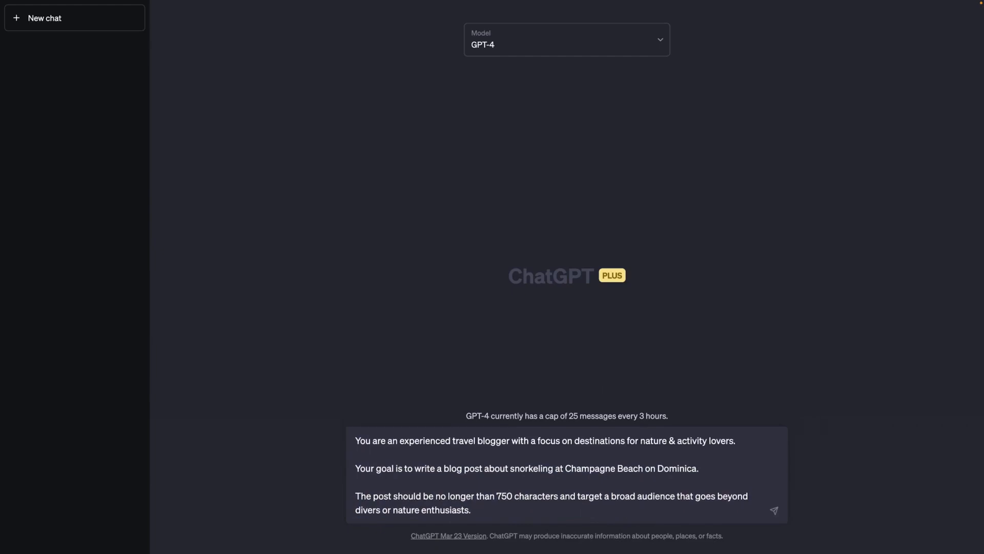
{"action": "left_click", "coordinate": [773, 510]}
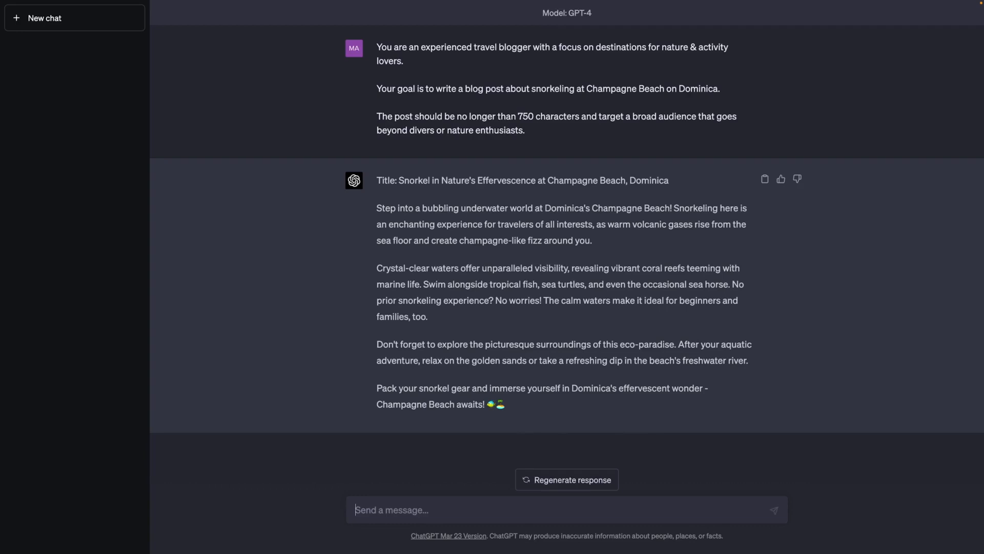
- Restore the 'Before answering, I want you to first ask for any extra information…' paragraph in the edited prompt
{"action": "type", "text": "Before answering, I want you to first ask for any extra information that helps you produce a better answer. If you got no questions, please provide the answer instead."}
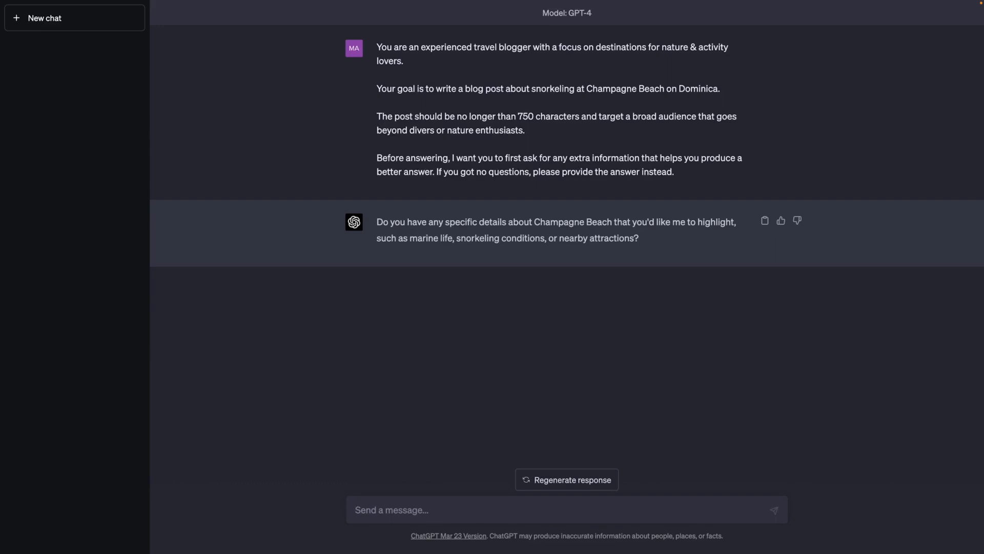
- Write the reply: 'Champagne Beach is an amazing snorkeling spot because of the underwater volcanic acti…' with sea life, scenery and swimming conditions
{"action": "type", "text": "Champagne Beach is an amazing snorkeling spot because of the underwater volcanic activity and the bubbles rising up from the seabed. It features the typical Caribbean sea life but is embedded in a lush green scenery.  You need to be a somewhat experienced swimmer as snorkeling can be challenging if winds and waves are strong"}
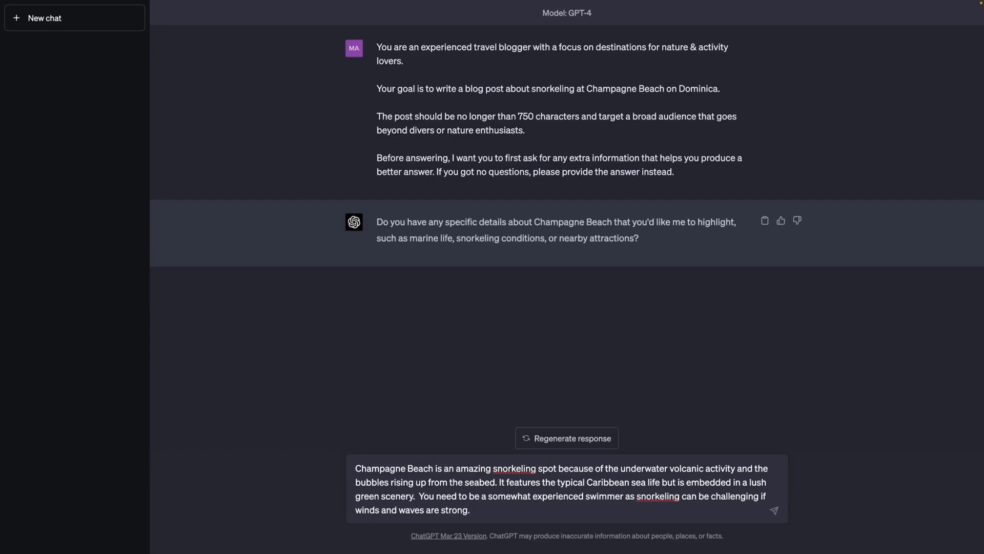
- Submit the beach details and follow GPT-4 writing 'Discover the Magic of Champagne Beach' post
{"action": "left_click", "coordinate": [774, 511]}
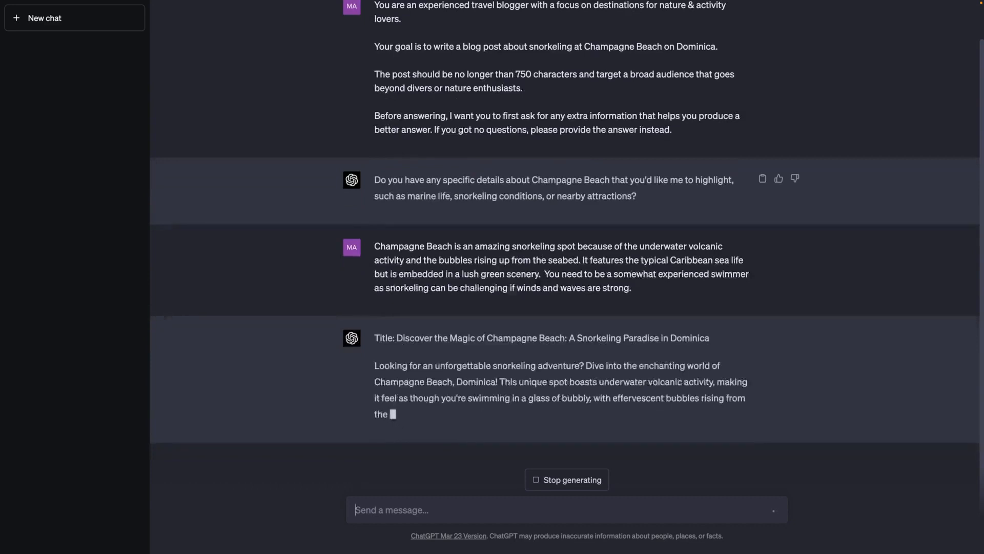
{"action": "scroll", "scroll_direction": "down", "scroll_amount": 3}
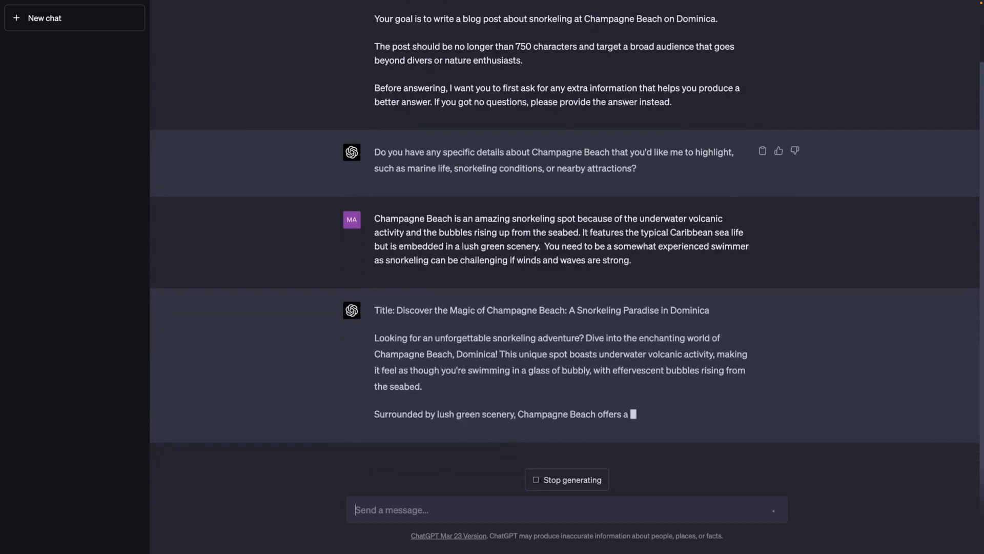